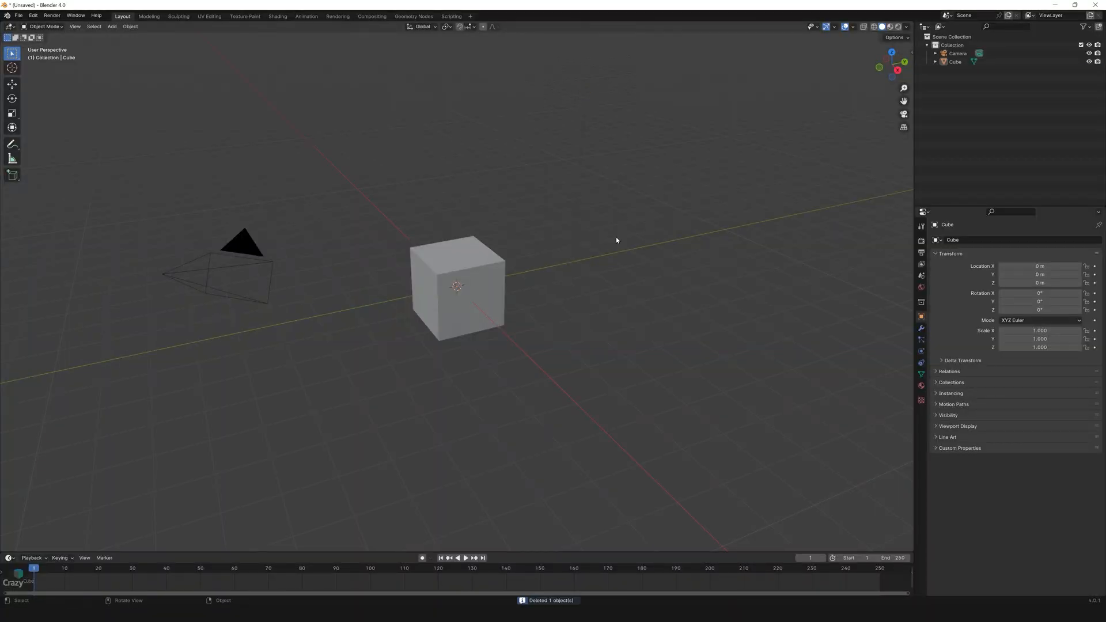
Add a Subdivision Surface modifier to the default cube to round it off
key(Tab)
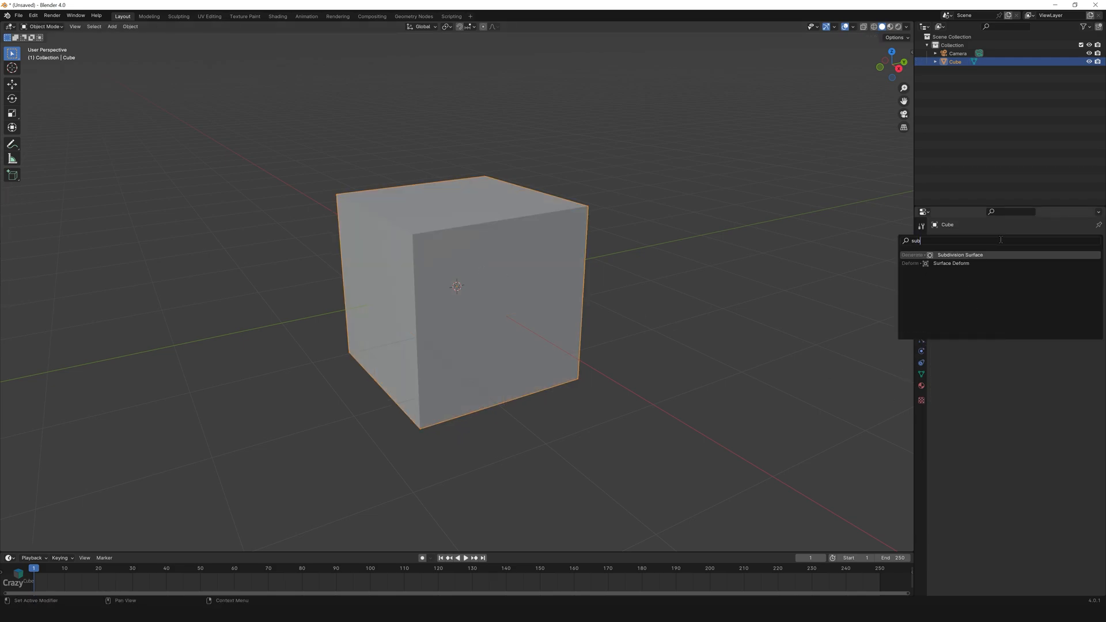
click(959, 255)
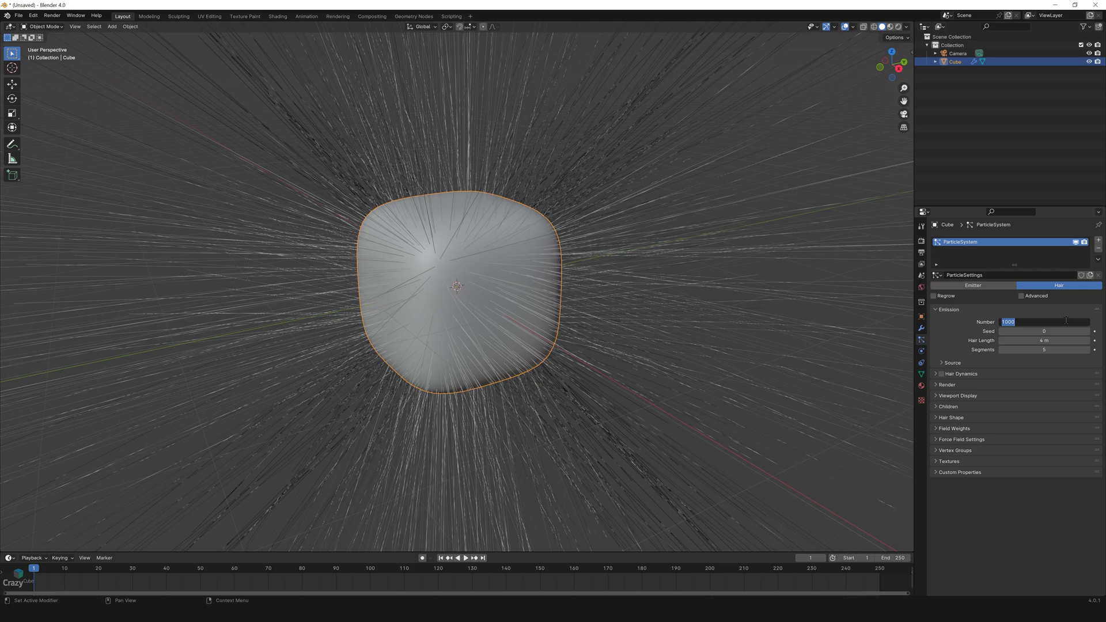
Set the hair system to 5500 hairs and enable interpolated children
text(5500)
click(1043, 339)
text(0.6)
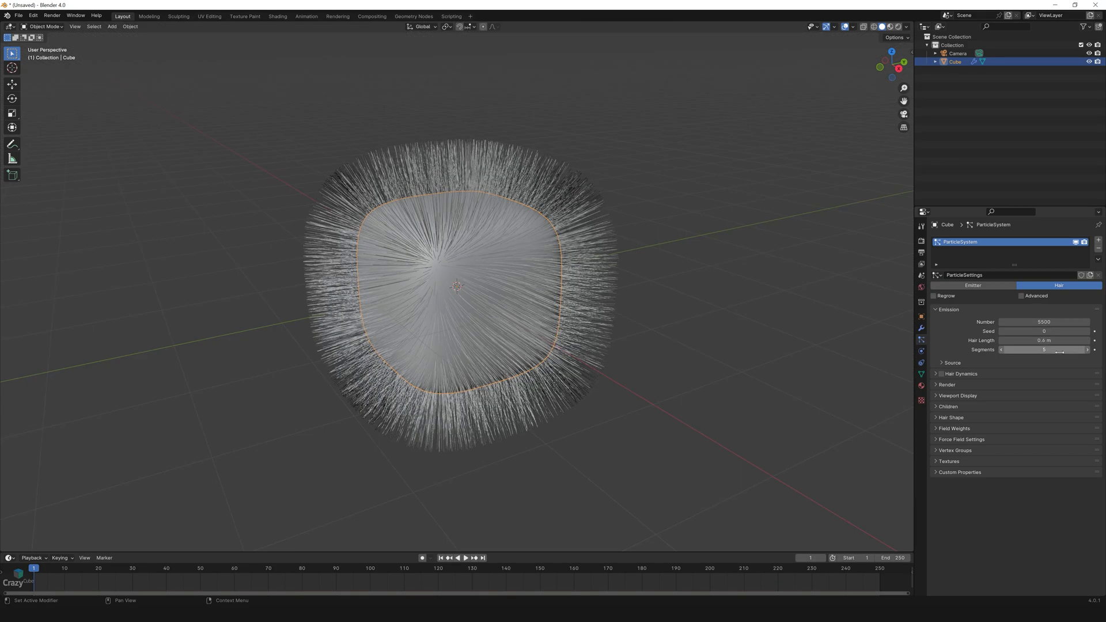
click(951, 362)
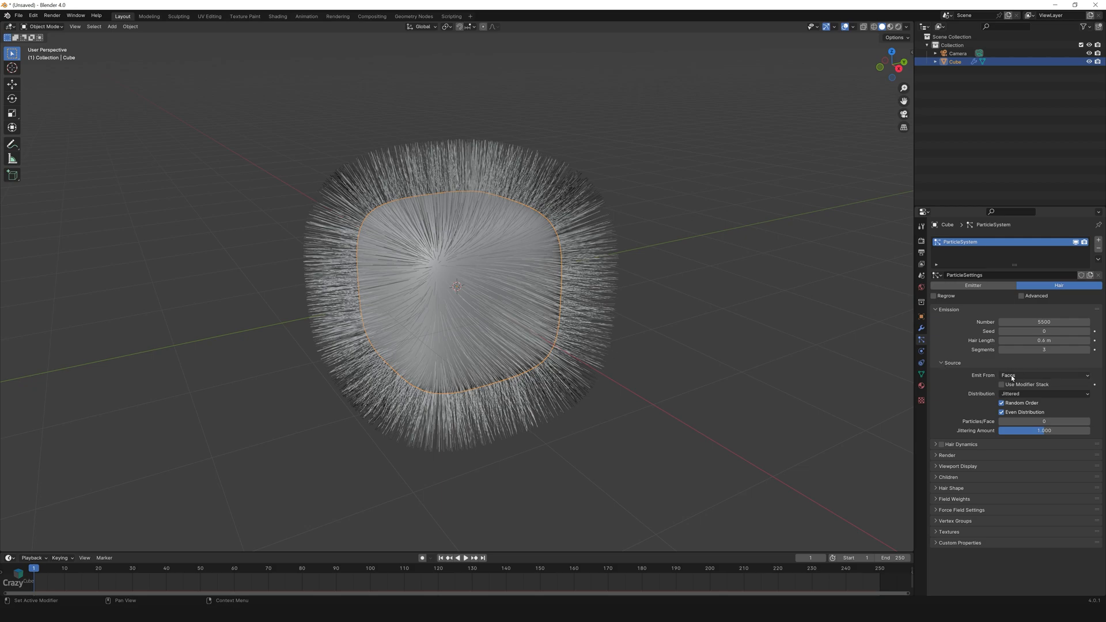
click(941, 363)
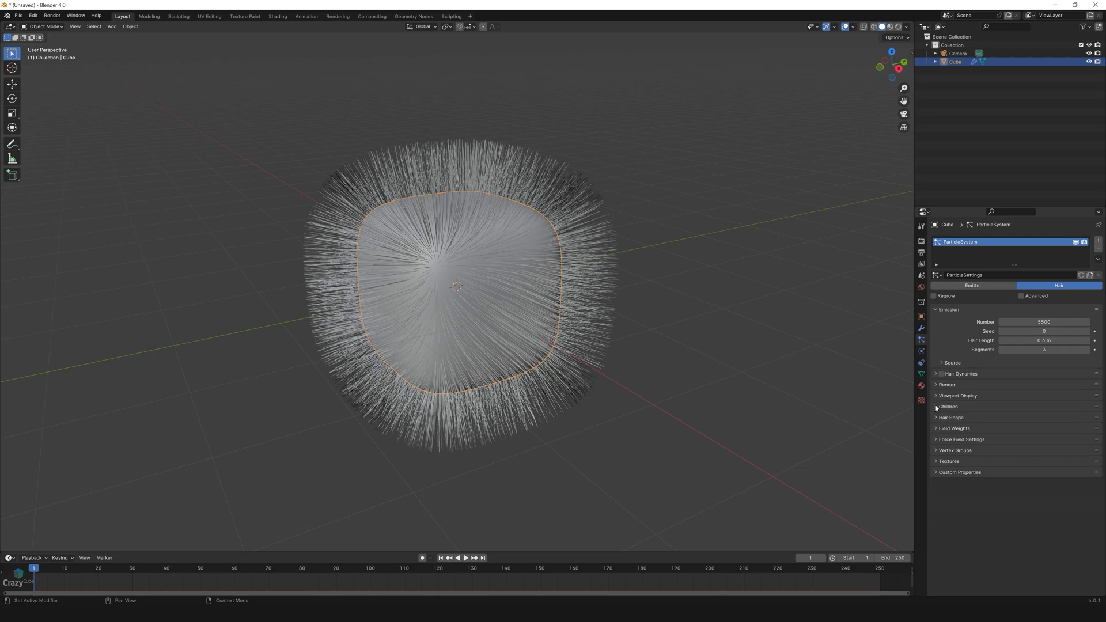
click(946, 407)
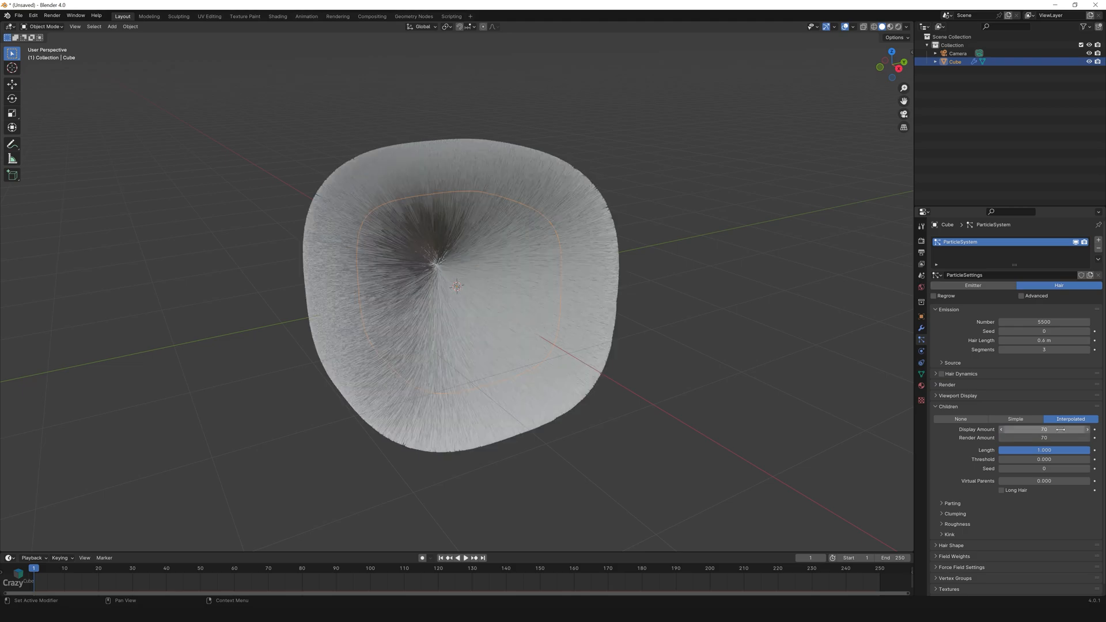
Give the child hairs clumping around 0.7 and a thin root diameter of about 0.03
click(953, 504)
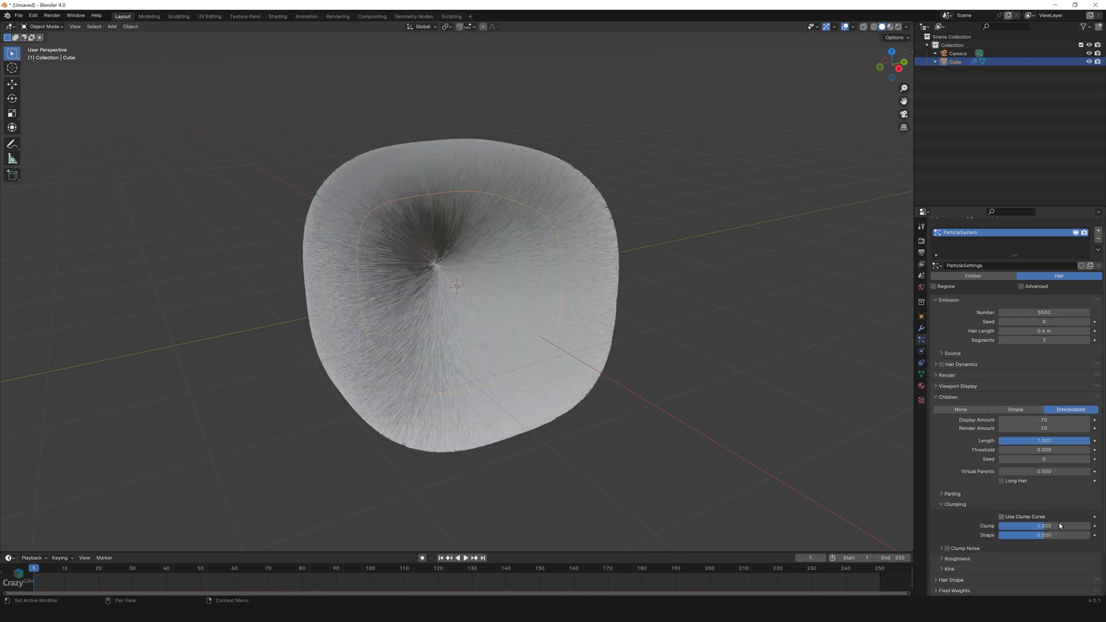
drag(1036, 525, 1050, 525)
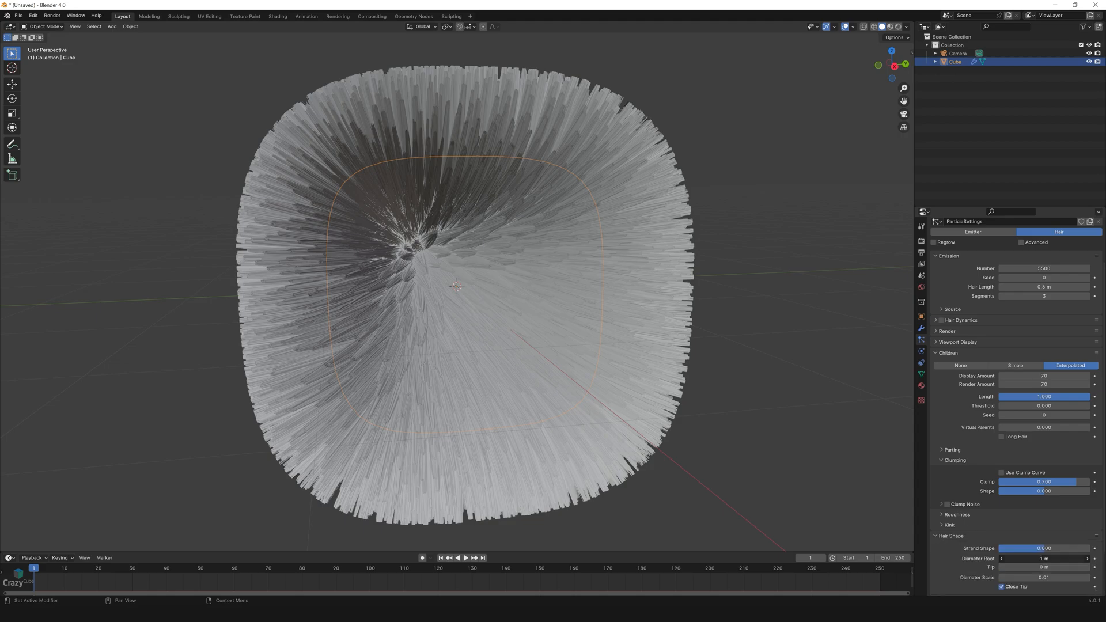
drag(1043, 567, 1064, 566)
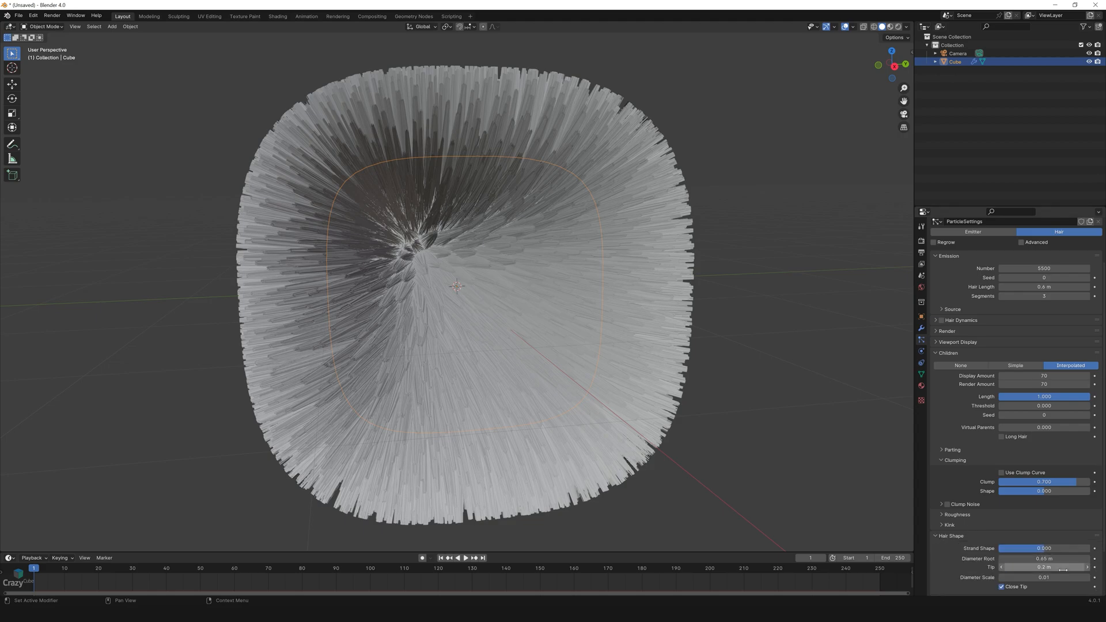
Switch the render engine to Cycles
click(922, 241)
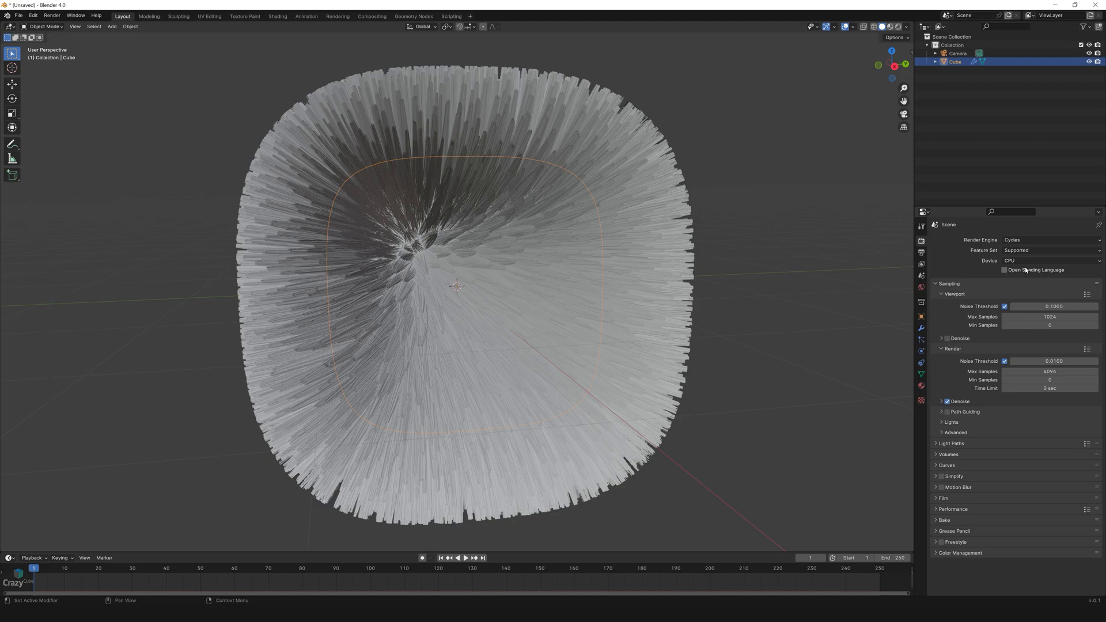
click(922, 386)
text(Hair)
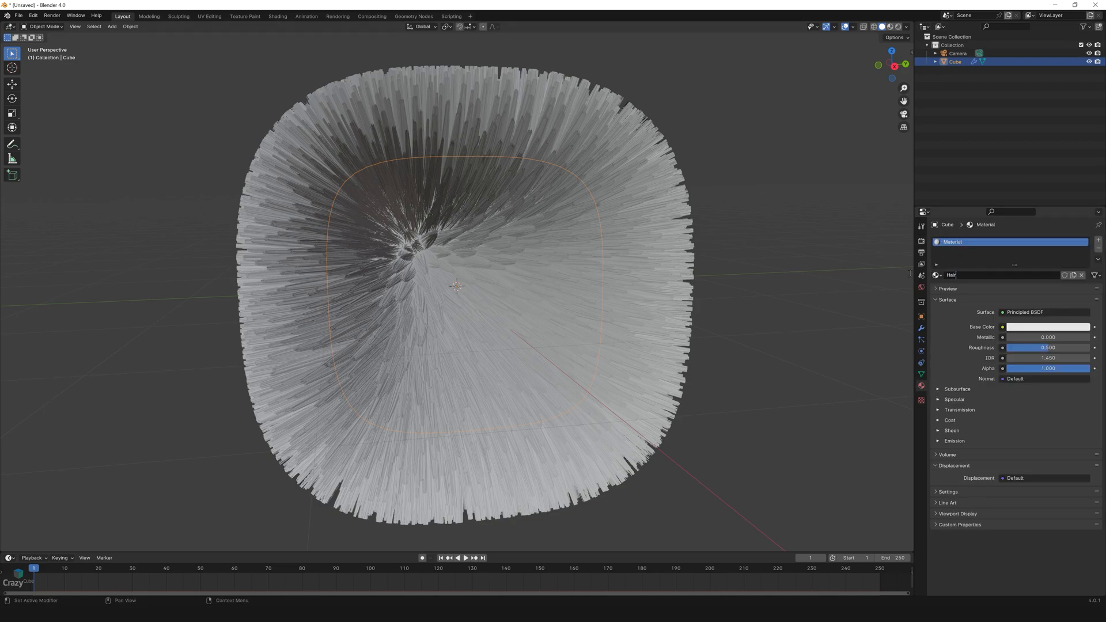
Set the Hair material's surface to Hair BSDF and adjust its colour
click(1047, 312)
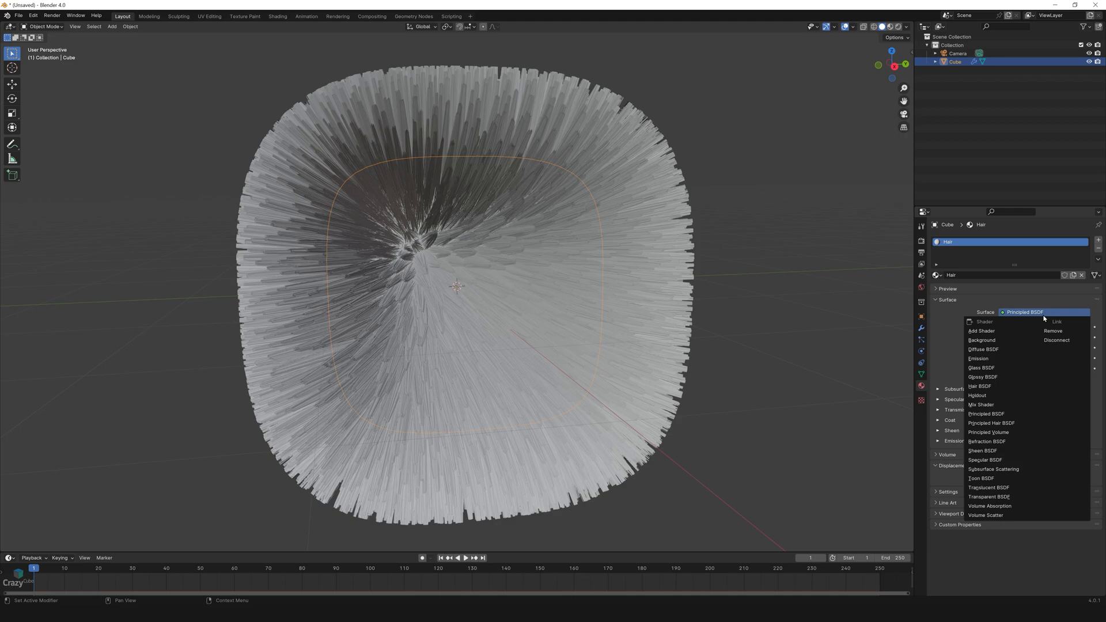
click(980, 386)
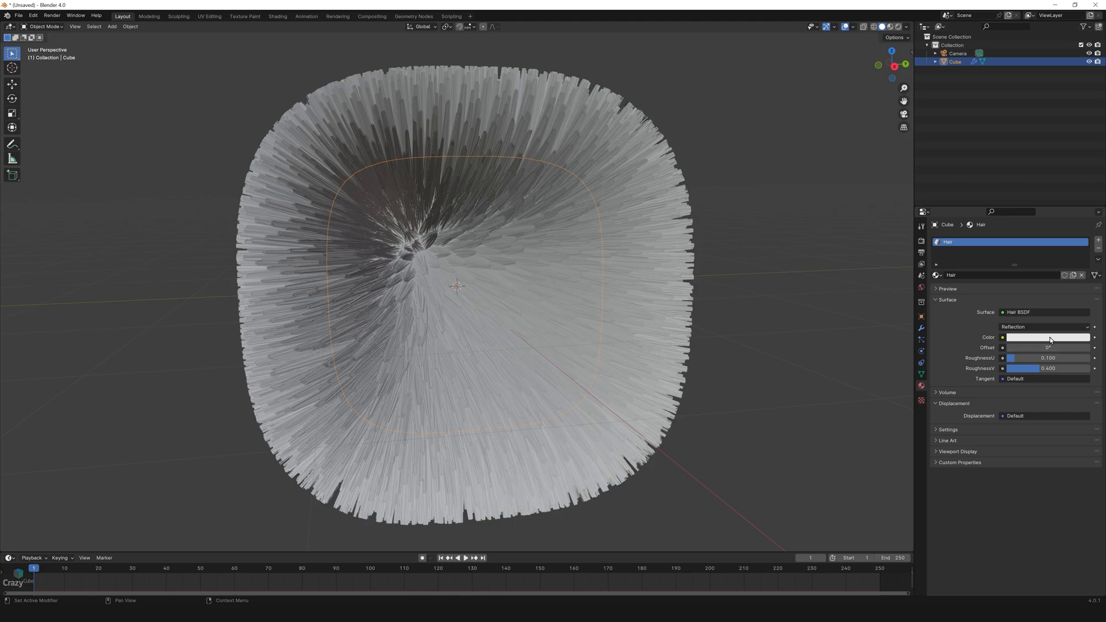
click(1047, 338)
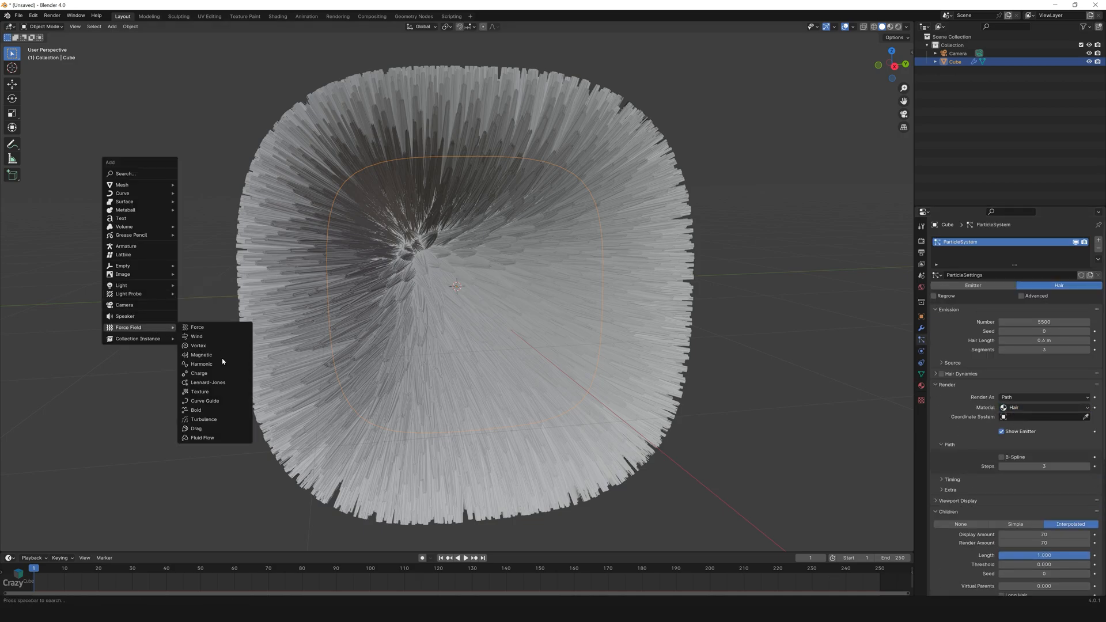
Add a Turbulence force field to tousle the fur
click(203, 419)
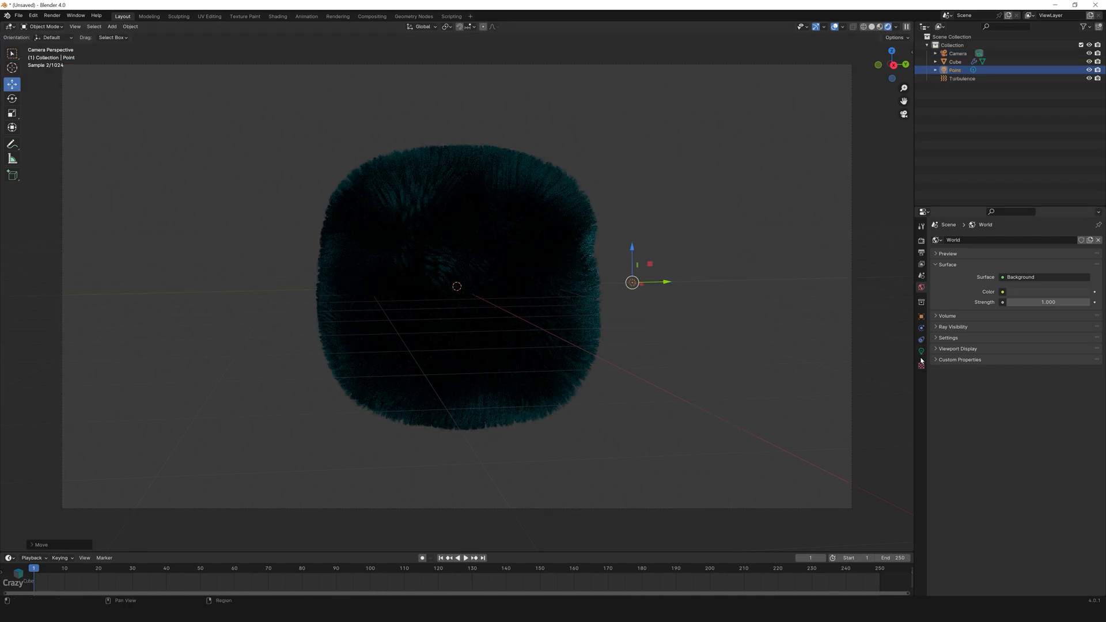
Adjust the point light's power in its light properties
click(921, 350)
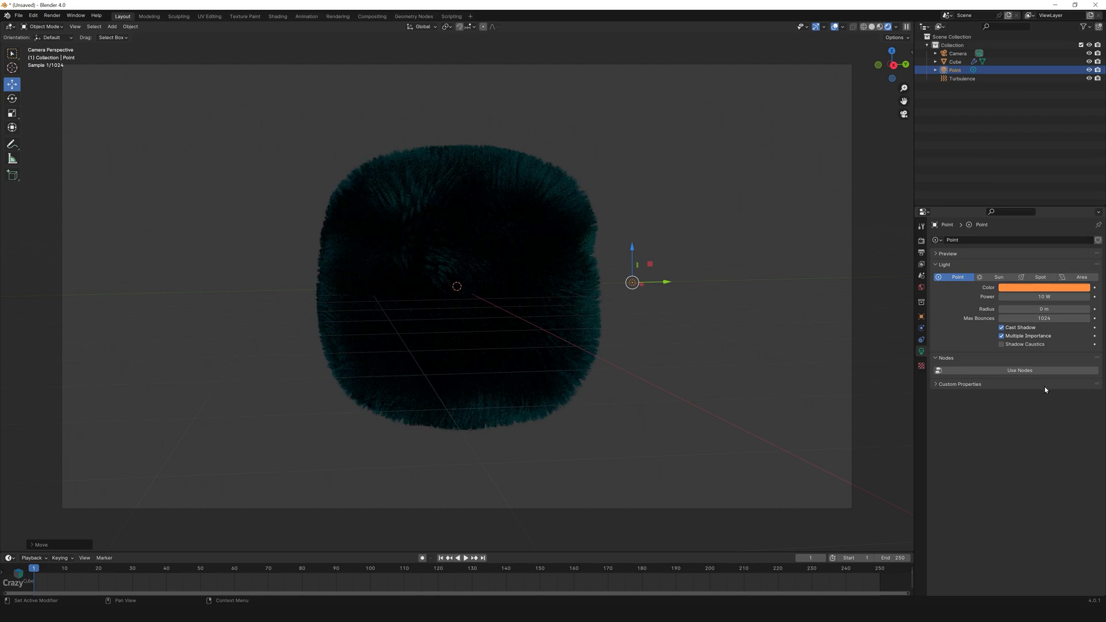
click(1044, 309)
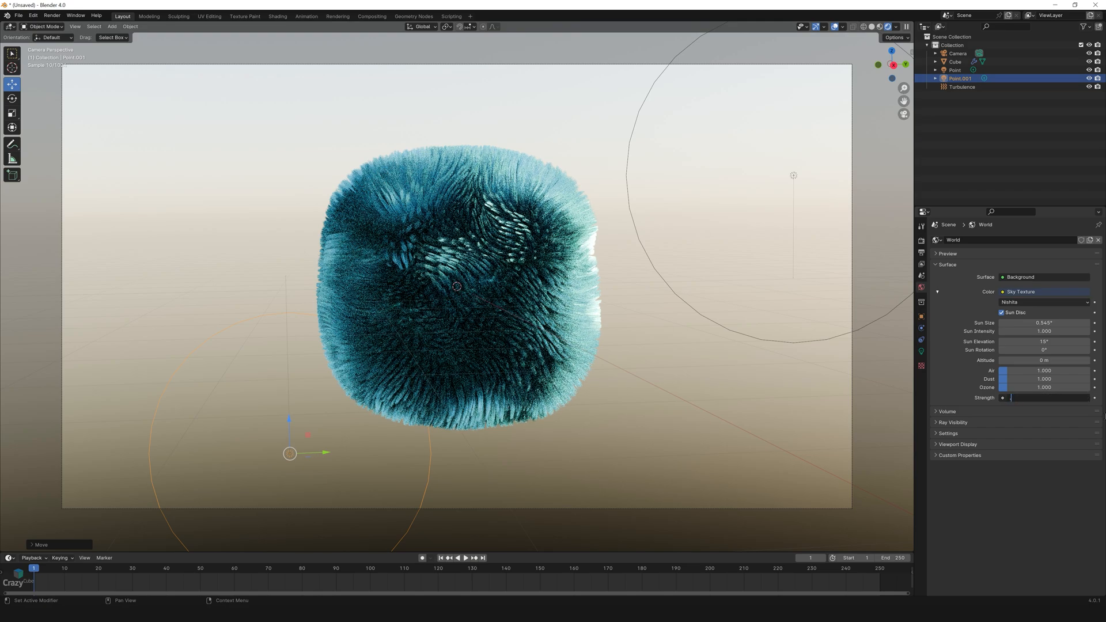
Enable Transparent under Film in the render properties
click(922, 225)
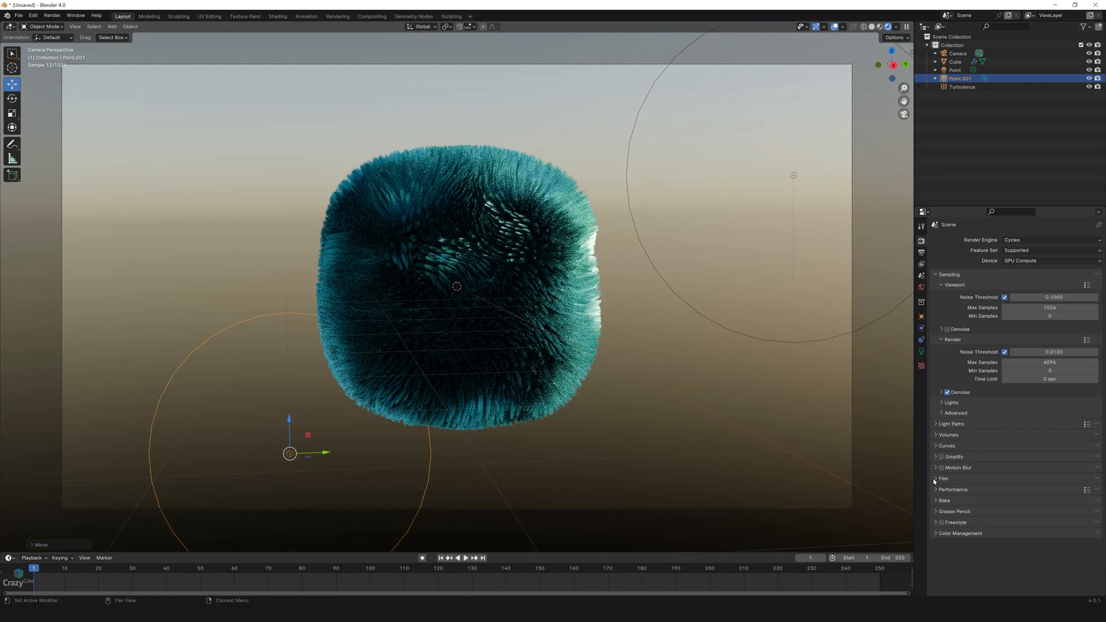